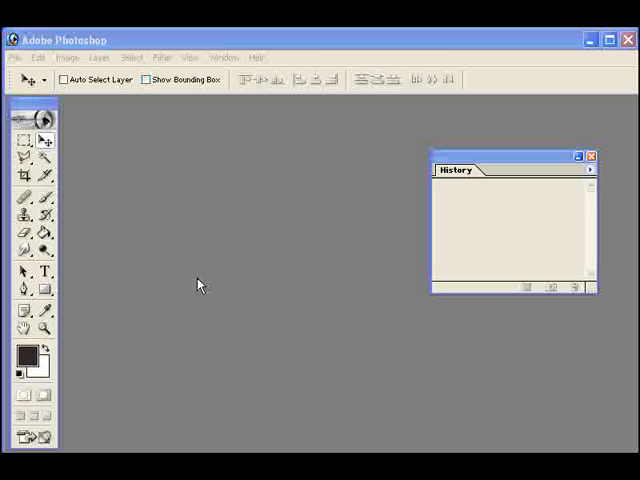
- Show the File menu's Open Recent list of recently opened files
left_click(14, 57)
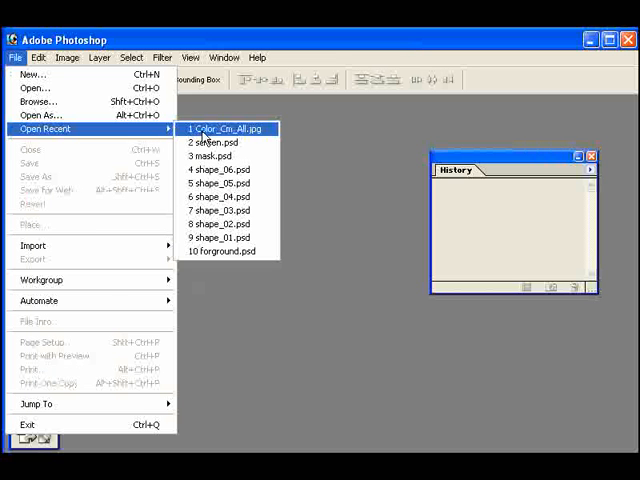
- Open the recent file Color_Cm_All.jpg of two children reading
left_click(225, 128)
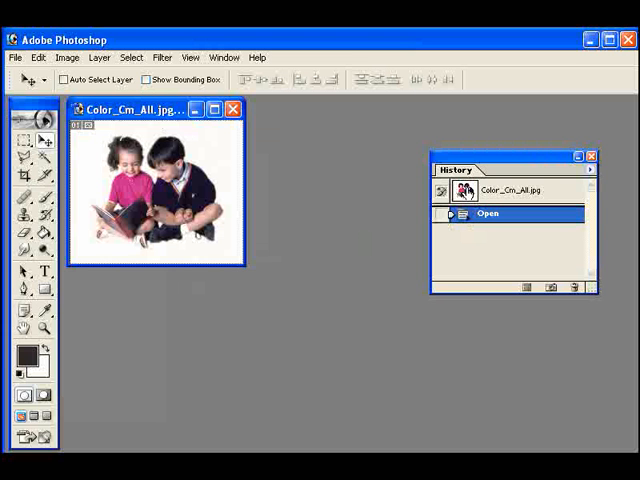
mouse_move(278, 235)
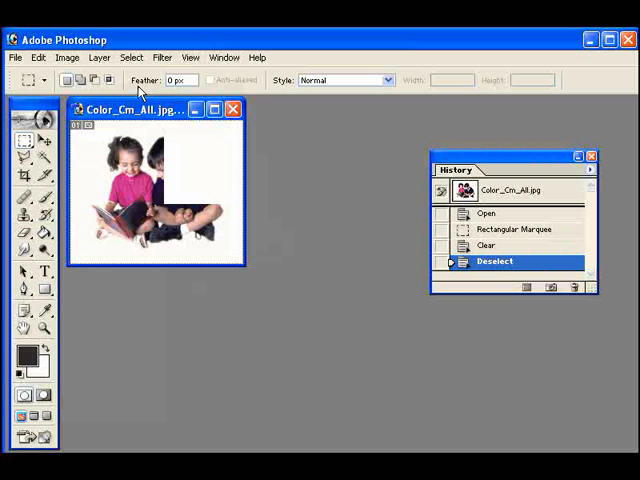
mouse_move(140, 90)
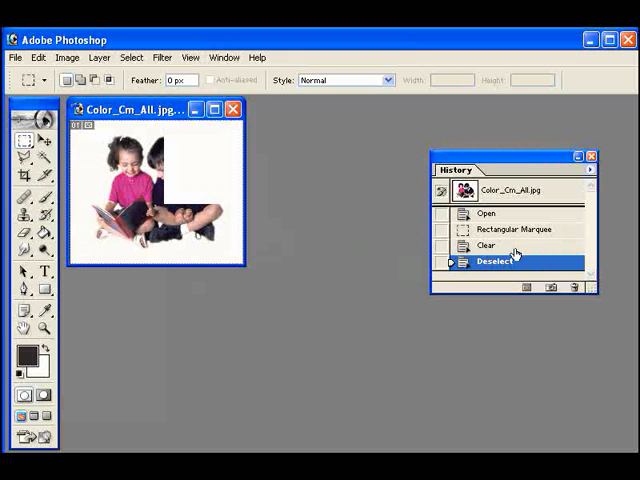
mouse_move(478, 276)
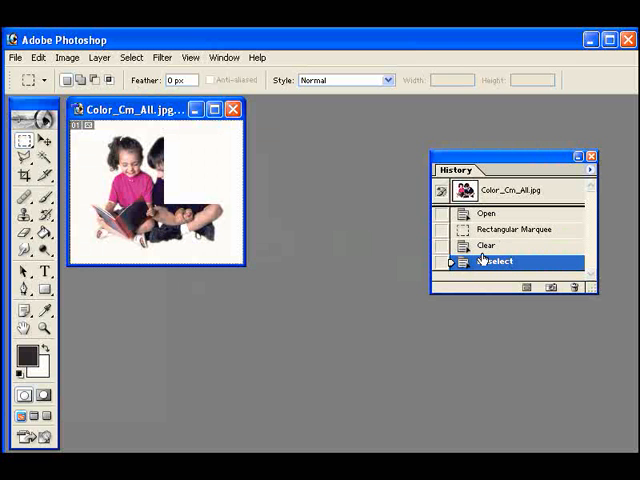
- Revisit the Clear history step, then return to the Open state
left_click(487, 245)
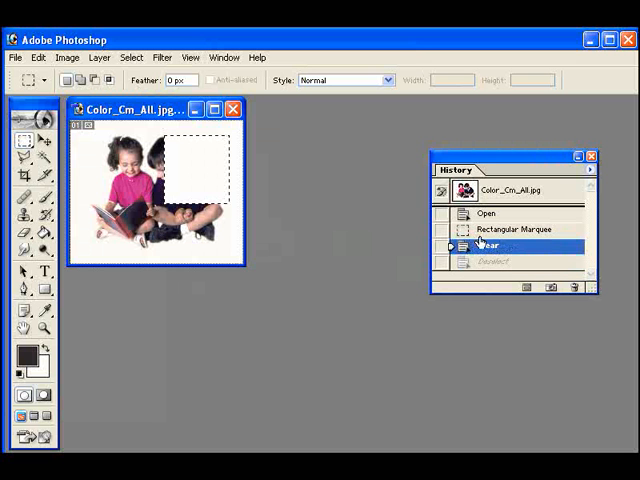
left_click(488, 213)
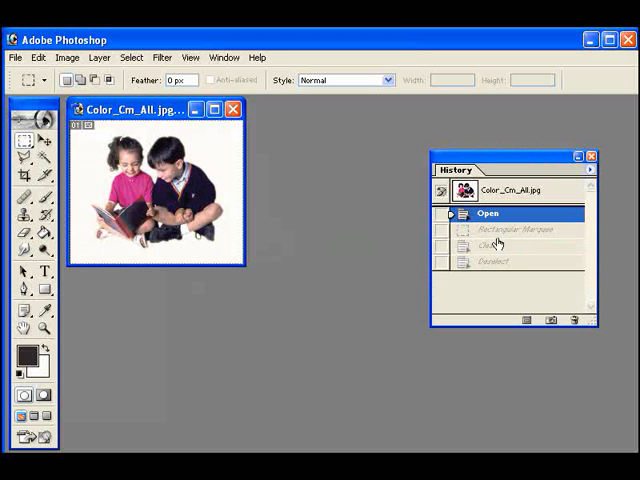
mouse_move(497, 243)
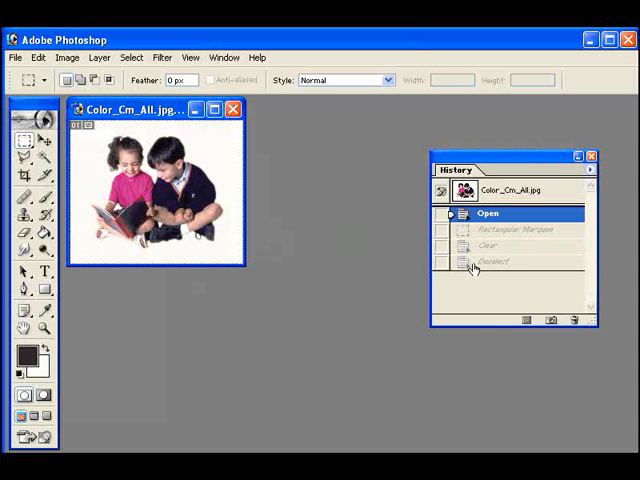
left_click(494, 261)
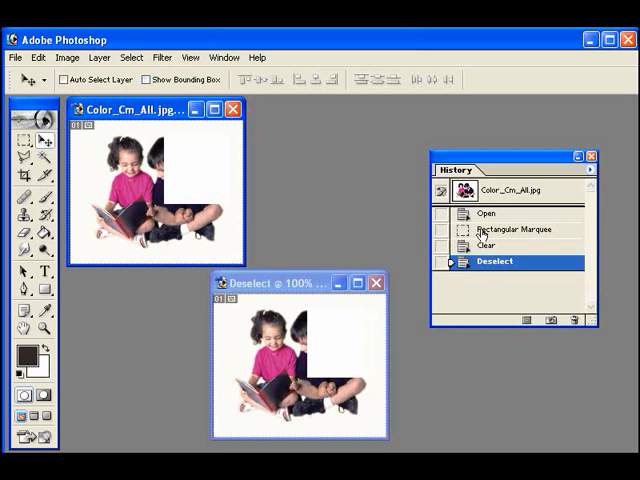
mouse_move(378, 188)
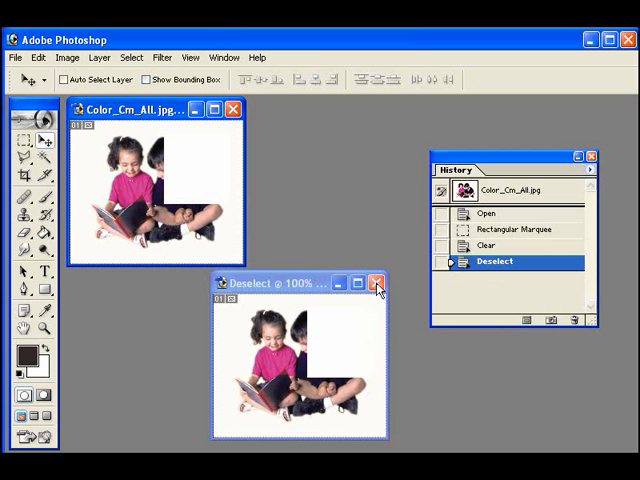
- Close the 'Deselect @ 100%' duplicate document window
left_click(375, 283)
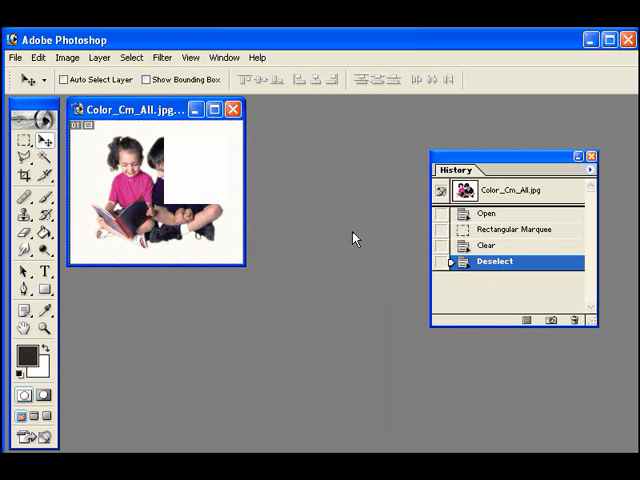